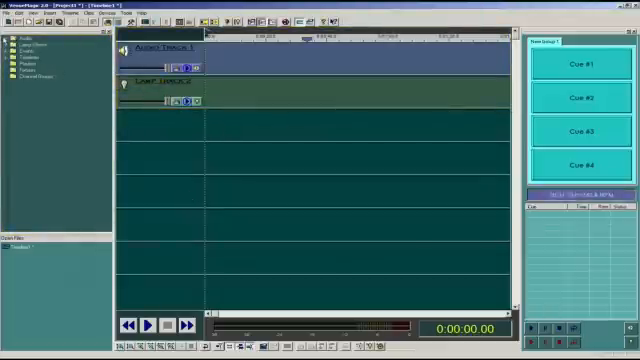
Step: Add Lamp Tracks 3 through 7 below Lamp Track 2 on the timeline
click(22, 49)
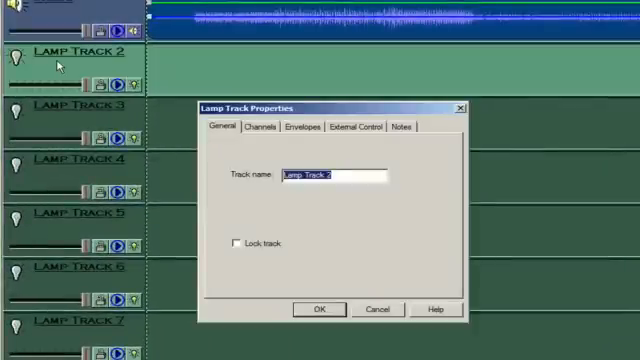
Step: Rename Lamp Track 2 to Beat and Lamp Track 3 to Movement
click(317, 308)
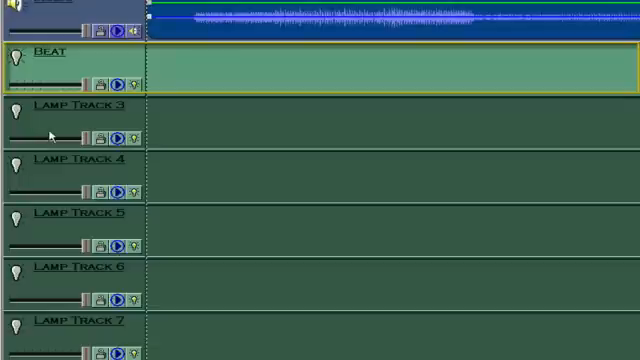
double_click(70, 107)
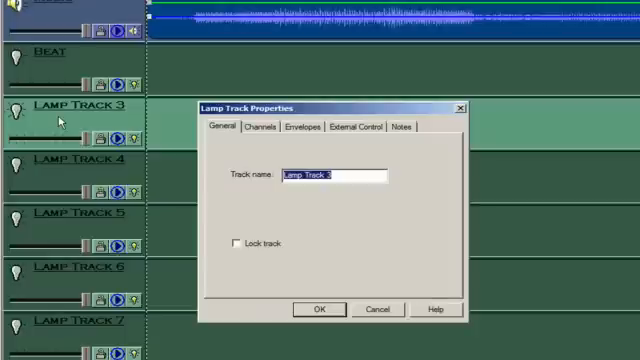
text(Move)
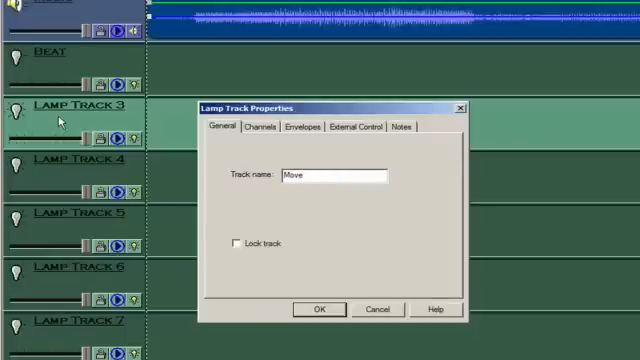
click(319, 308)
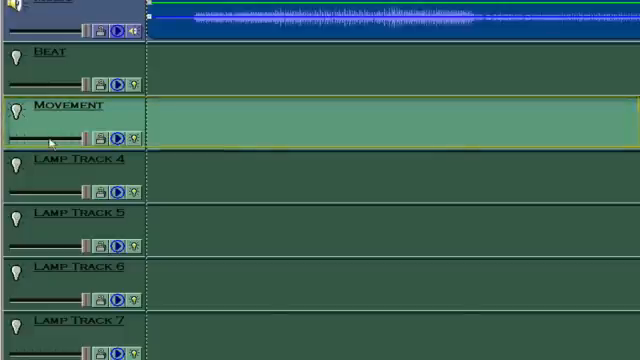
Step: Name the remaining lamp tracks Color, Gobo, Emphasis, Control and Smoke
double_click(60, 165)
text(G)
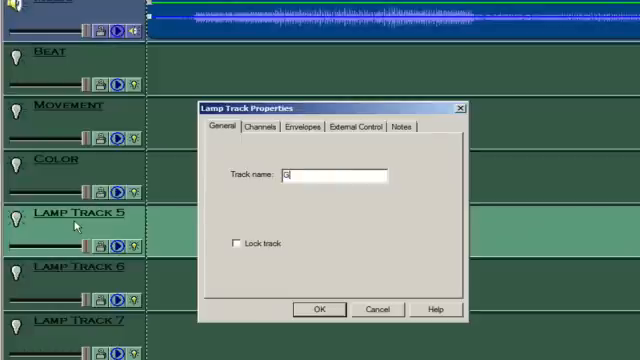
click(320, 308)
text(Emphasis)
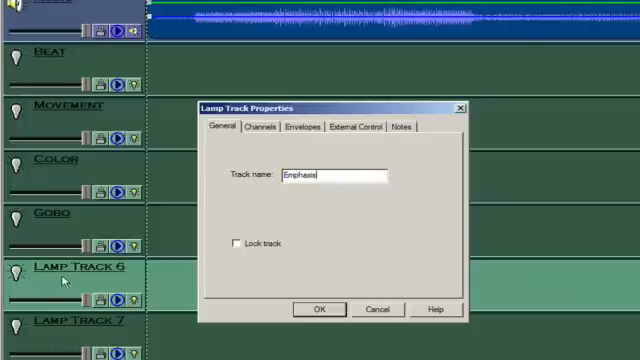
click(319, 309)
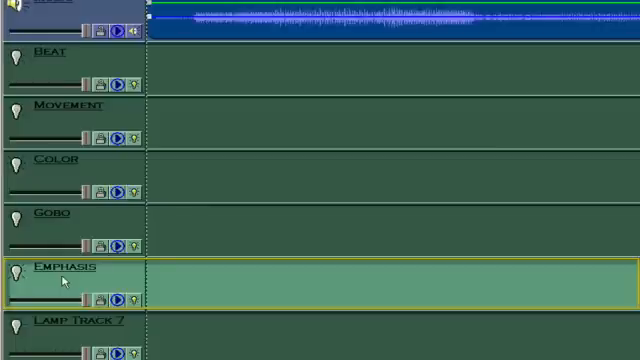
mouse_move(48, 322)
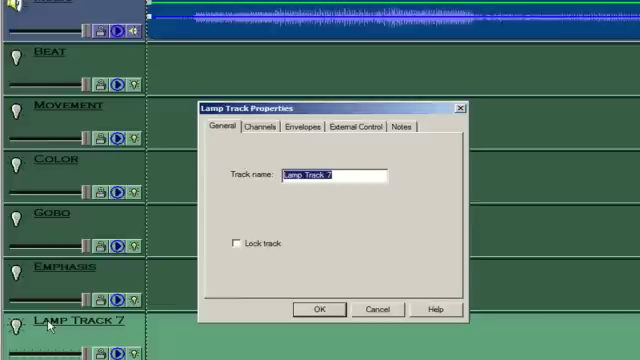
text(Control)
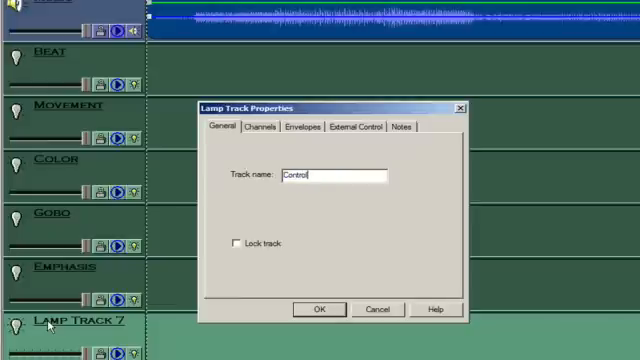
click(318, 309)
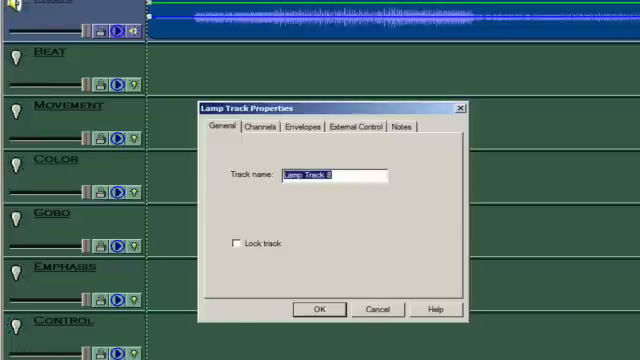
text(Smoke)
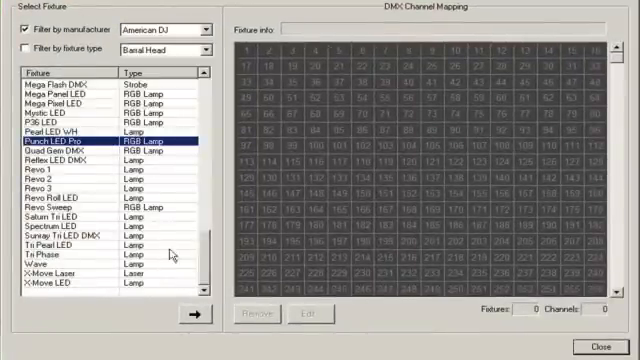
Step: Patch American DJ Punch LED Pro and Elation Focus Spot 250R fixtures into DMX channels
click(189, 310)
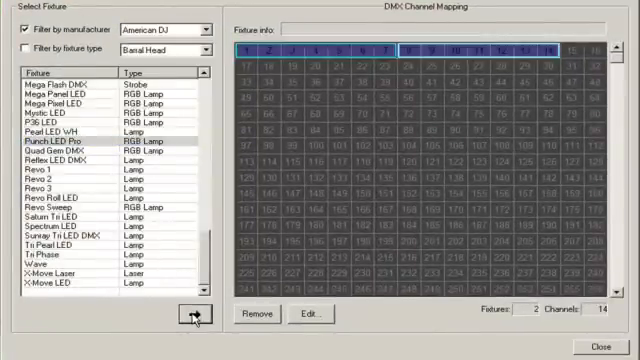
click(197, 320)
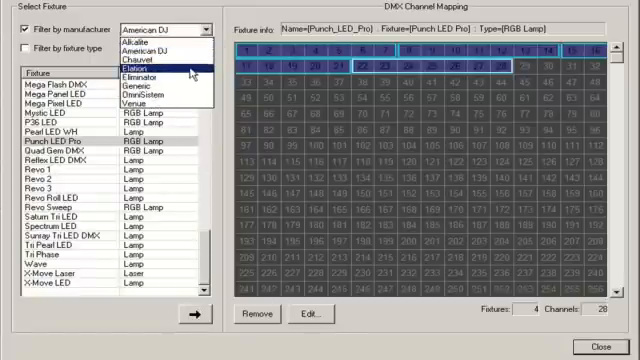
click(152, 72)
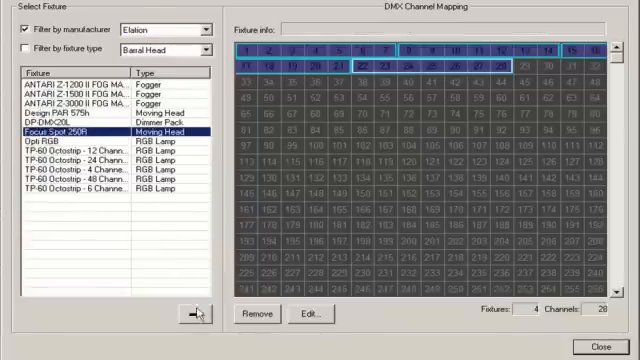
click(197, 318)
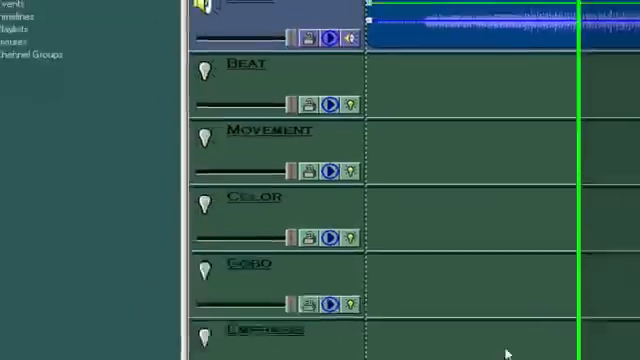
Step: Assign Focus_Spot_250R's Position channels to the Movement lamp track
click(15, 56)
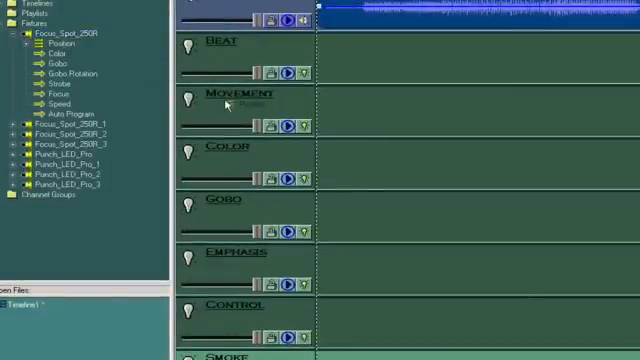
click(189, 98)
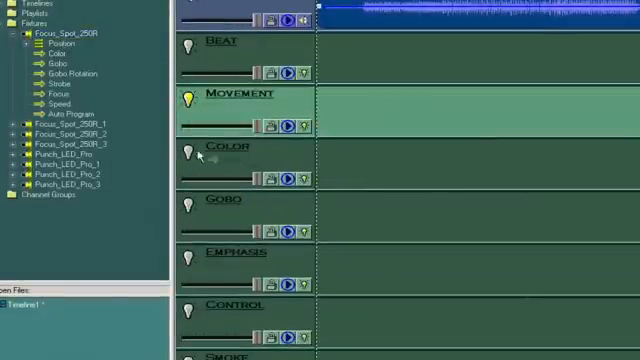
click(190, 148)
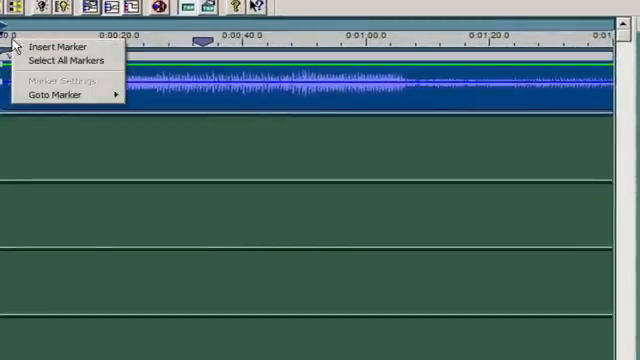
Step: Insert a 'Reverse Cymbal' marker at the start of the song timeline
click(62, 46)
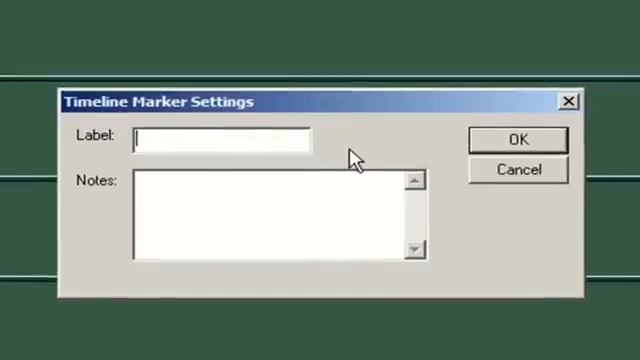
text(Reverse)
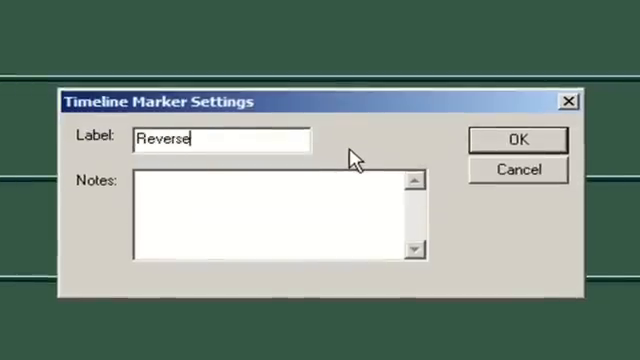
text(Cy)
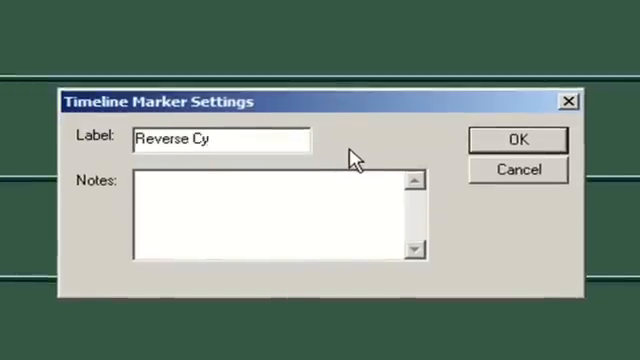
text(mbal)
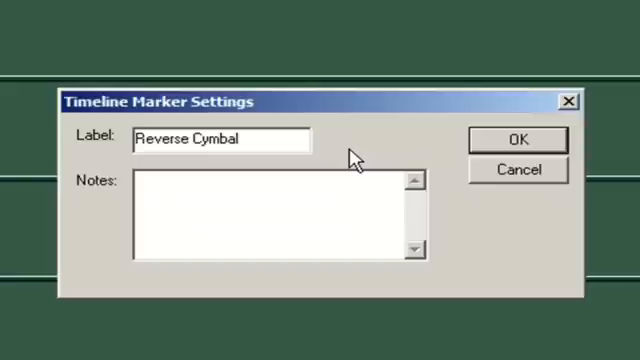
click(520, 139)
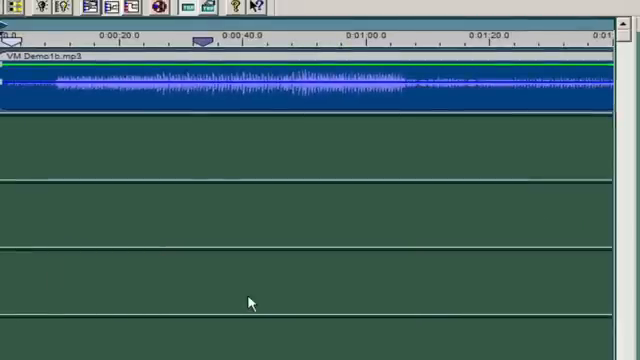
mouse_move(15, 38)
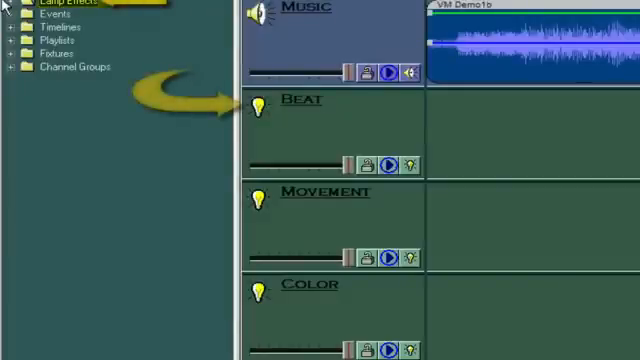
Step: Place a Lamp Chaser effect clip on the Beat track from Lamp Effects
click(10, 2)
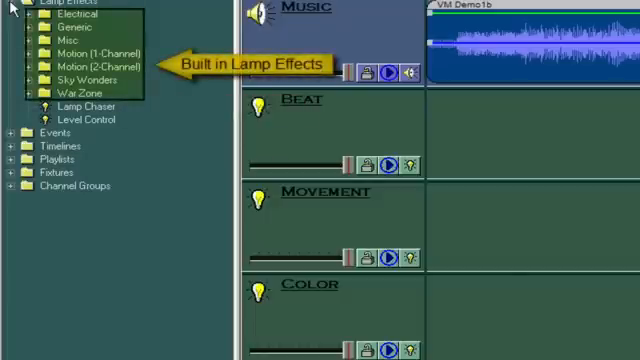
mouse_move(82, 119)
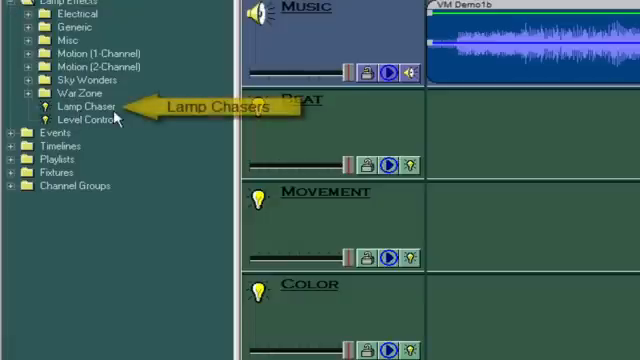
mouse_move(190, 143)
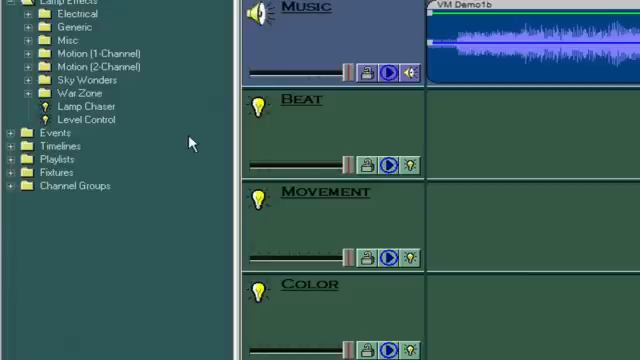
mouse_move(208, 147)
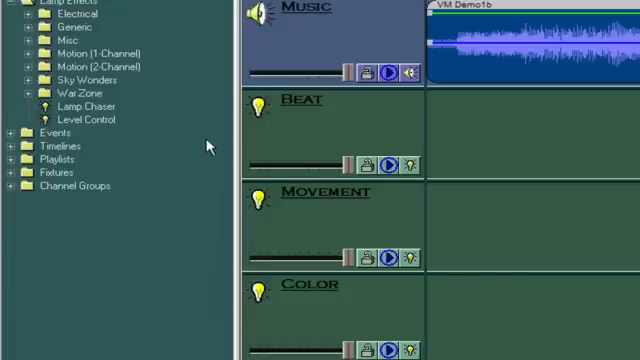
click(88, 104)
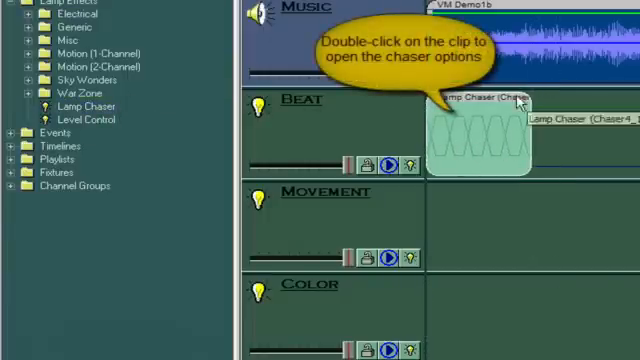
Step: Set the Beat chaser to Chaser4_17 near 185 bpm with auto-beat sync, tapping 242.8 BPM
double_click(480, 135)
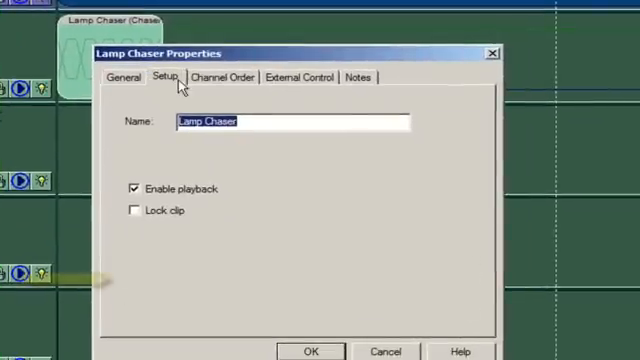
click(165, 76)
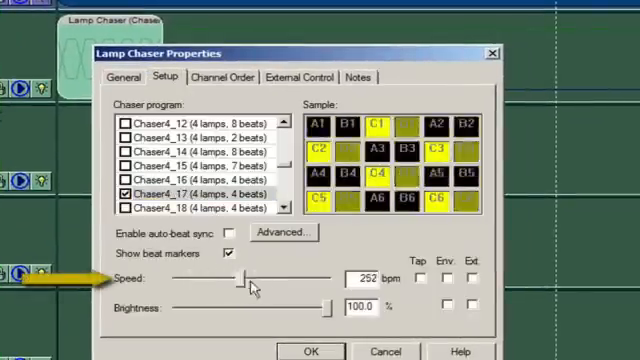
drag(243, 283, 215, 283)
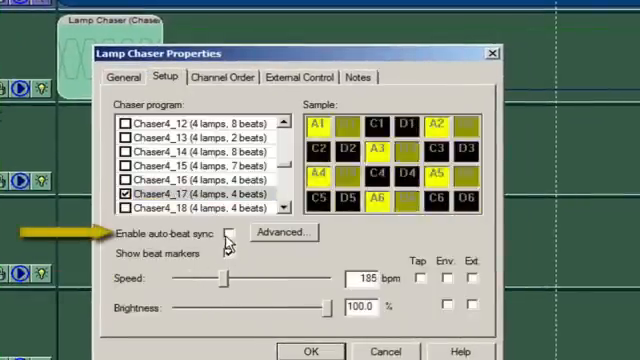
click(239, 253)
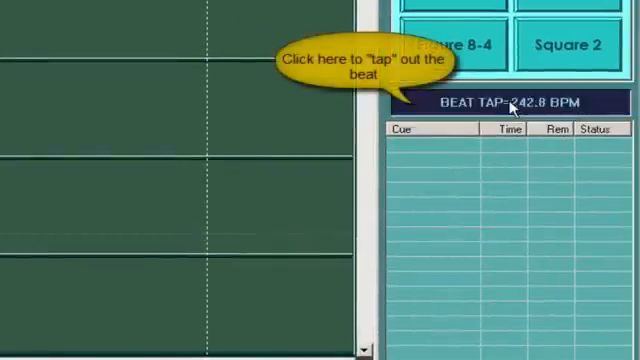
click(510, 101)
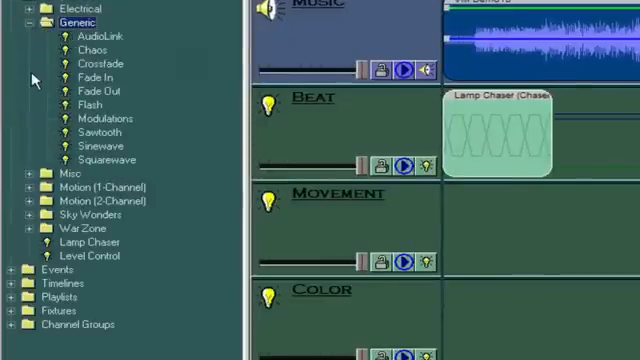
Step: Browse the Generic, Motion (2-Channel) and Sky Wonders lamp effect folders
click(36, 22)
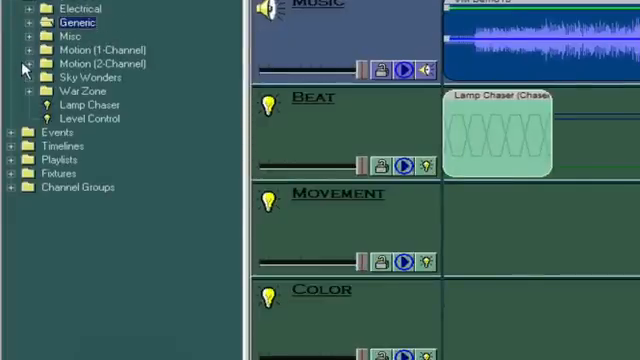
click(12, 63)
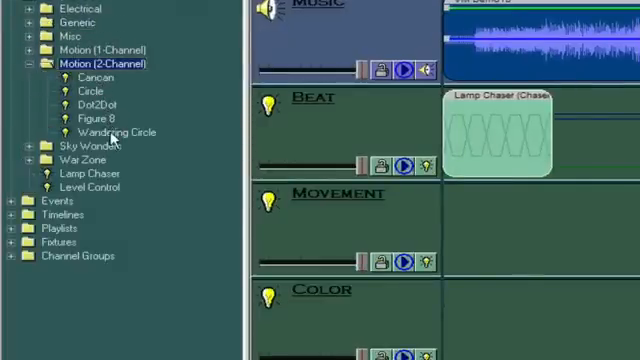
click(11, 63)
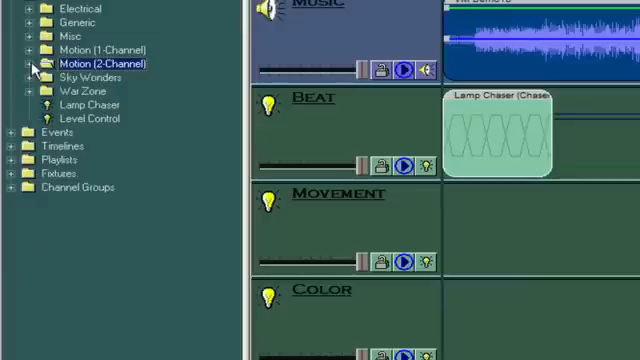
click(30, 78)
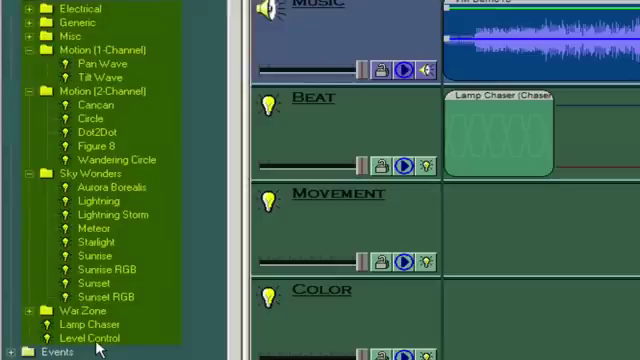
mouse_move(75, 339)
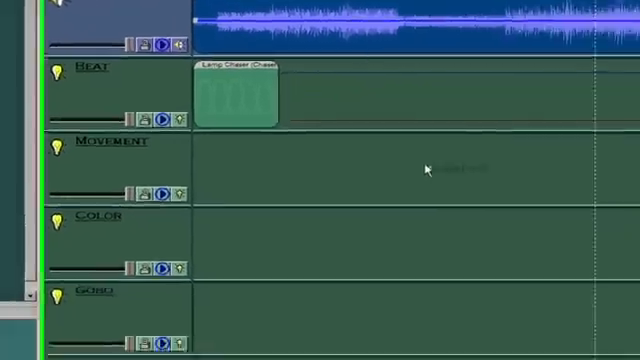
Step: Shape the Movement Level Control envelope into a sharp peak followed by a low drop
right_click(378, 155)
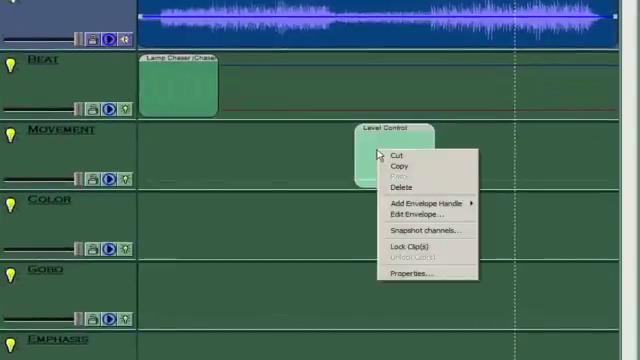
mouse_move(420, 215)
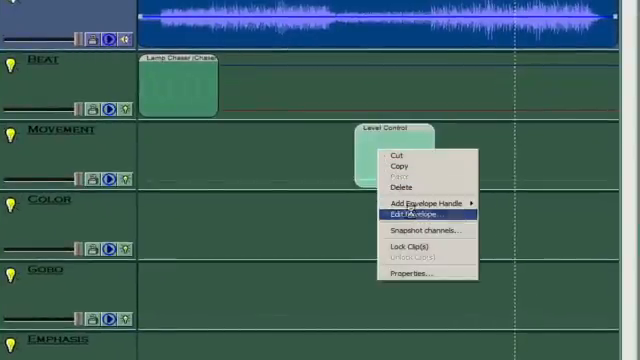
click(416, 214)
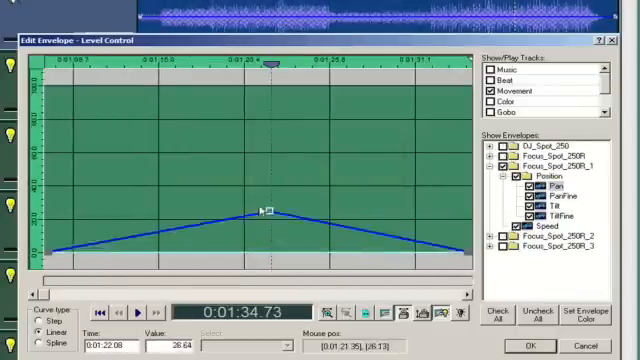
drag(258, 210, 302, 234)
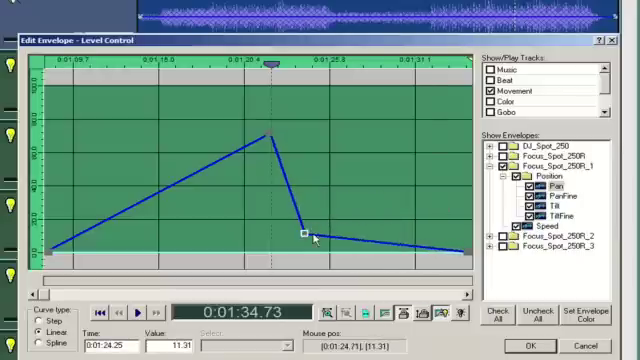
drag(305, 232, 340, 147)
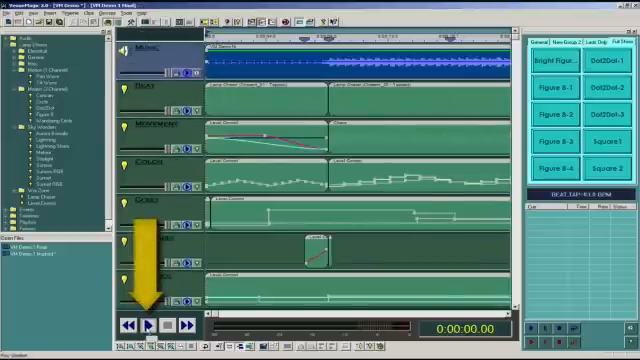
Step: Play the finished light show from the start
click(149, 325)
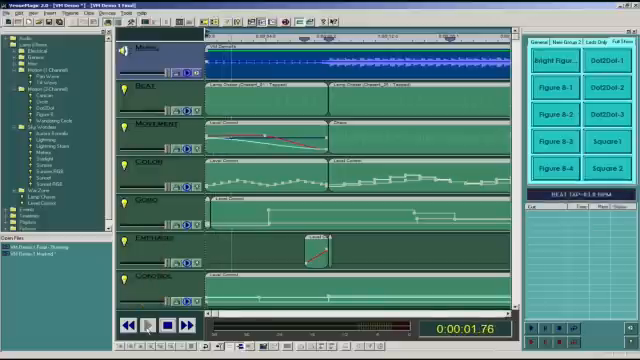